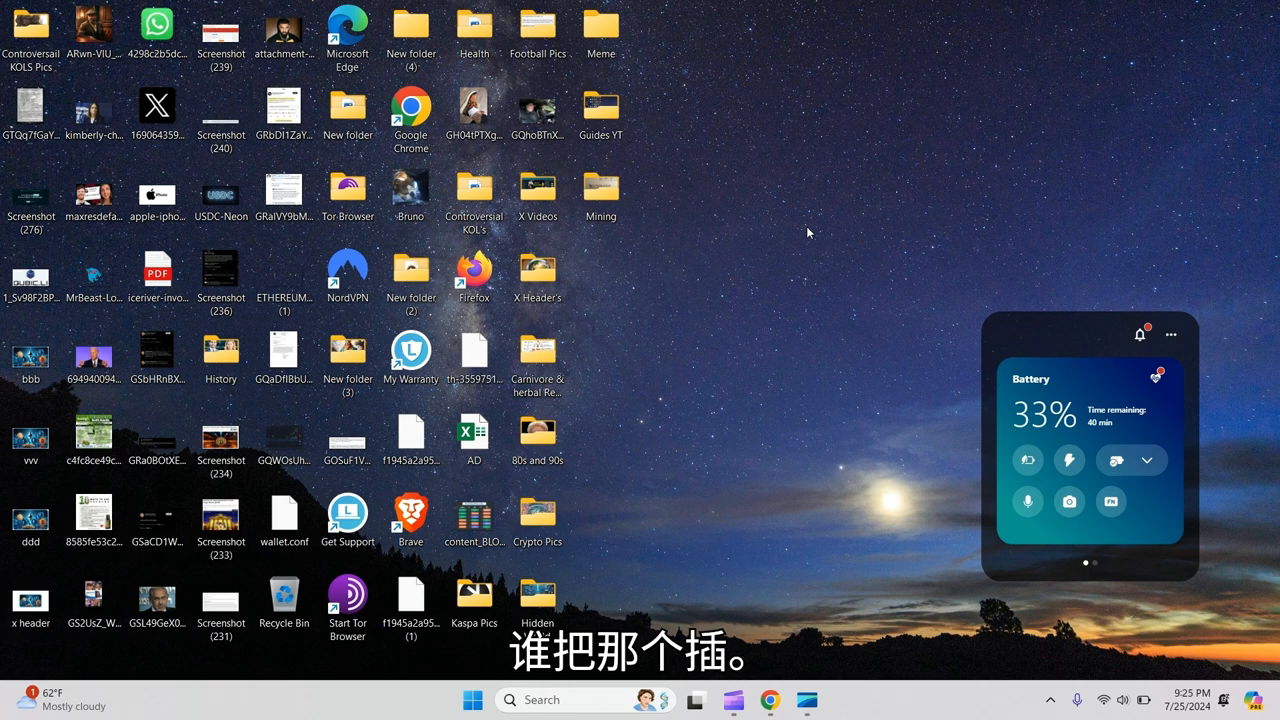
{"action": "mouse_move", "coordinate": [708, 358]}
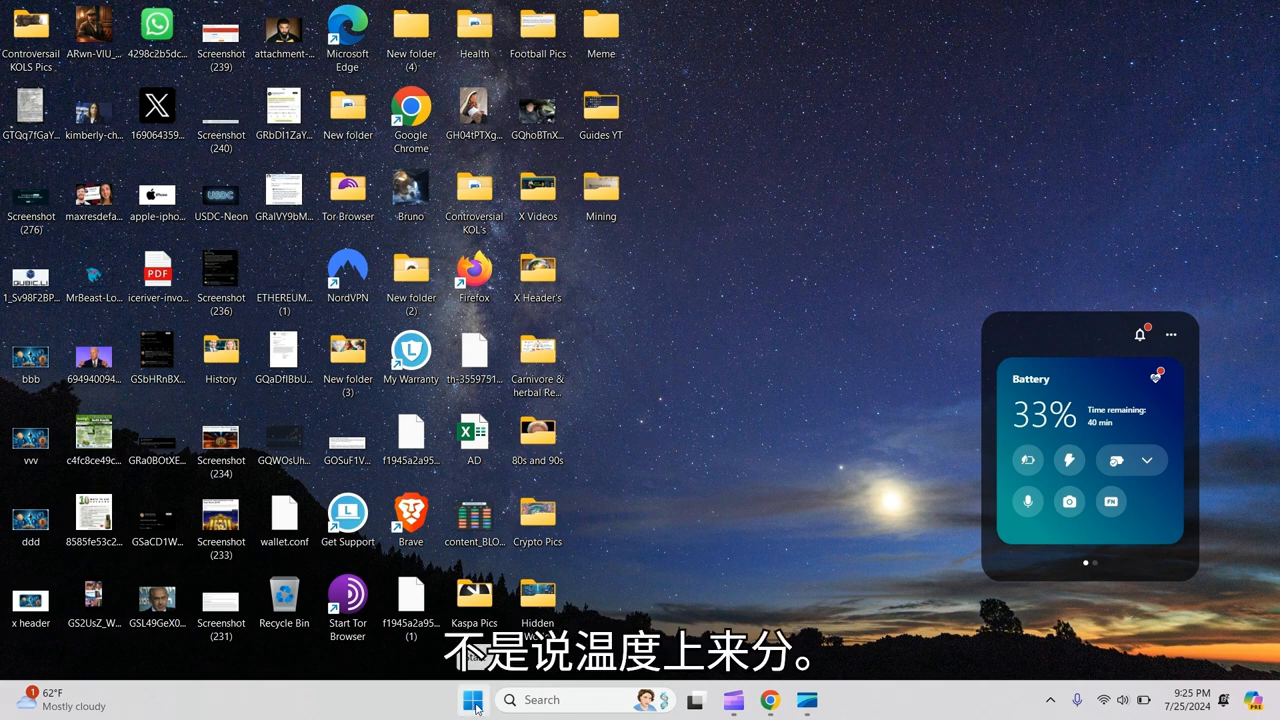
{"action": "mouse_move", "coordinate": [472, 700]}
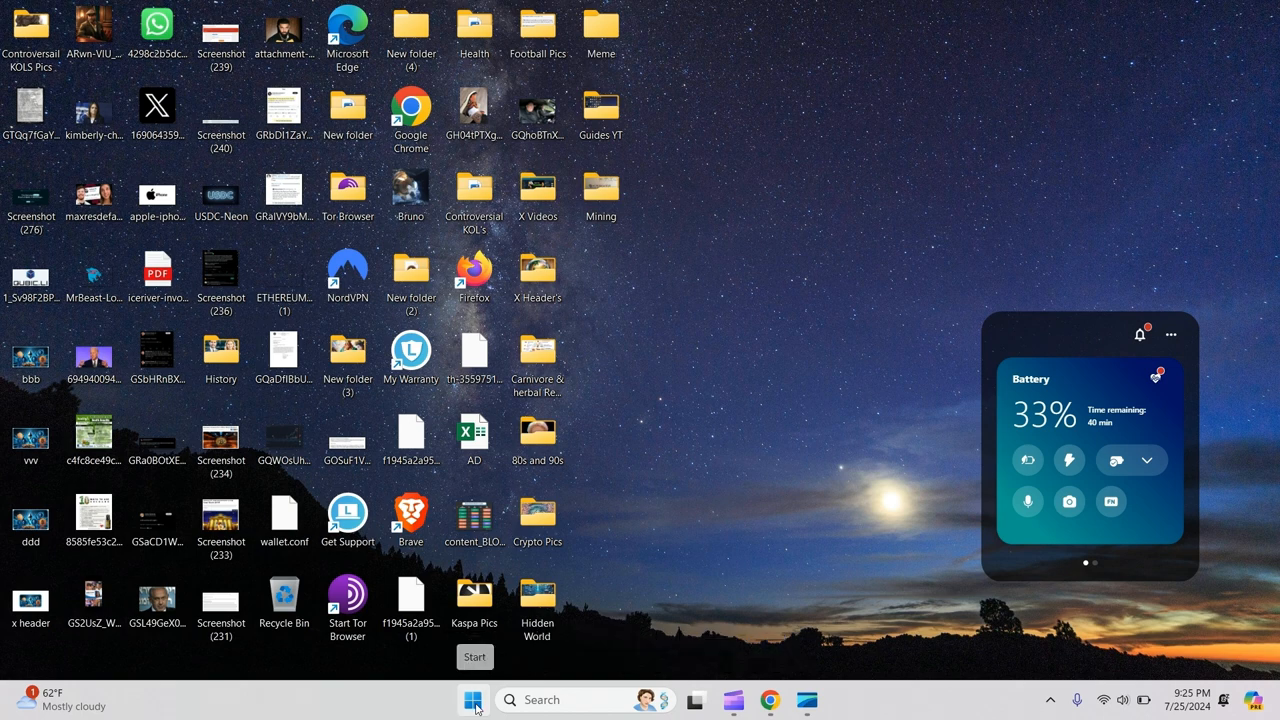
Launch Settings from the Start menu's pinned apps and go to Personalization
{"action": "left_click", "coordinate": [472, 700]}
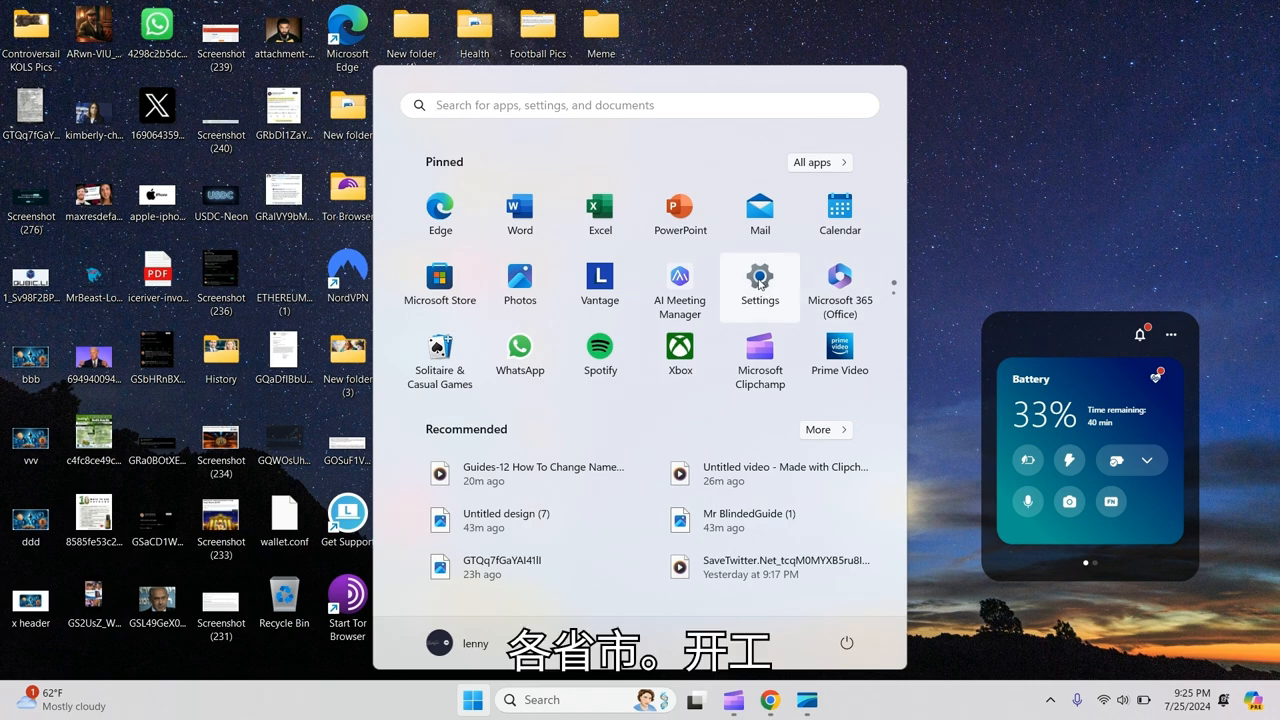
{"action": "left_click", "coordinate": [760, 278]}
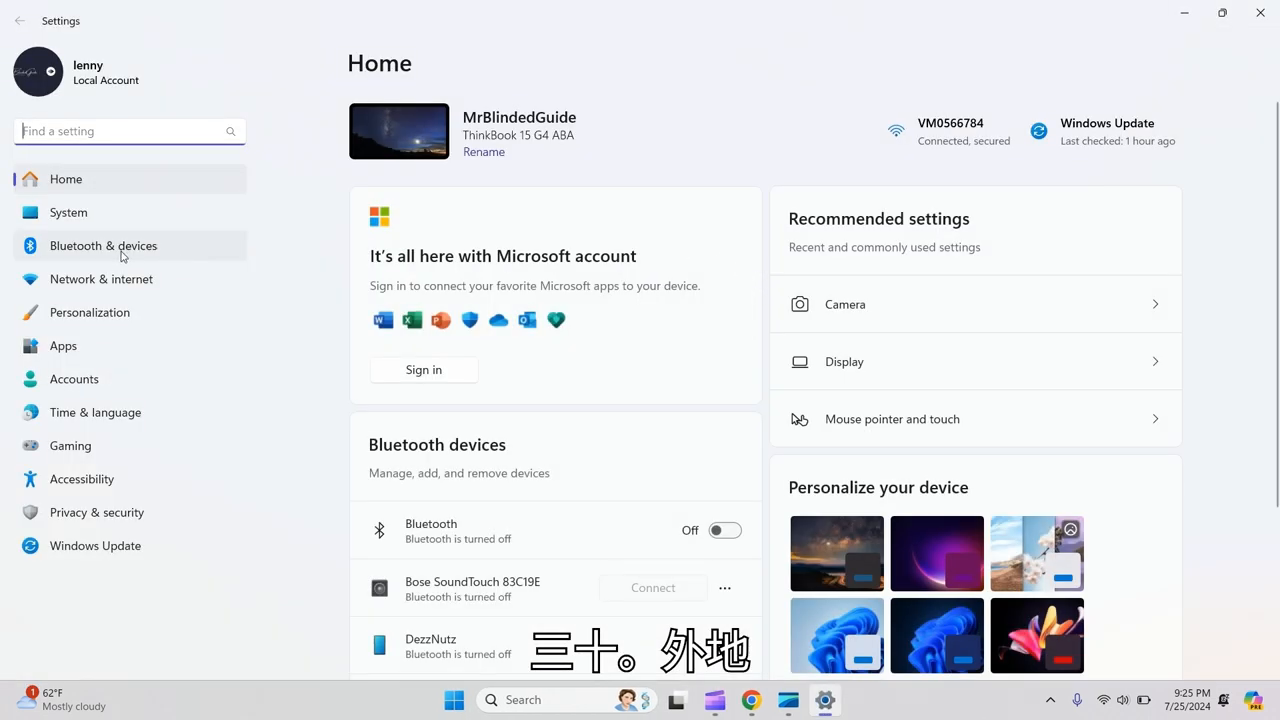
{"action": "mouse_move", "coordinate": [88, 312]}
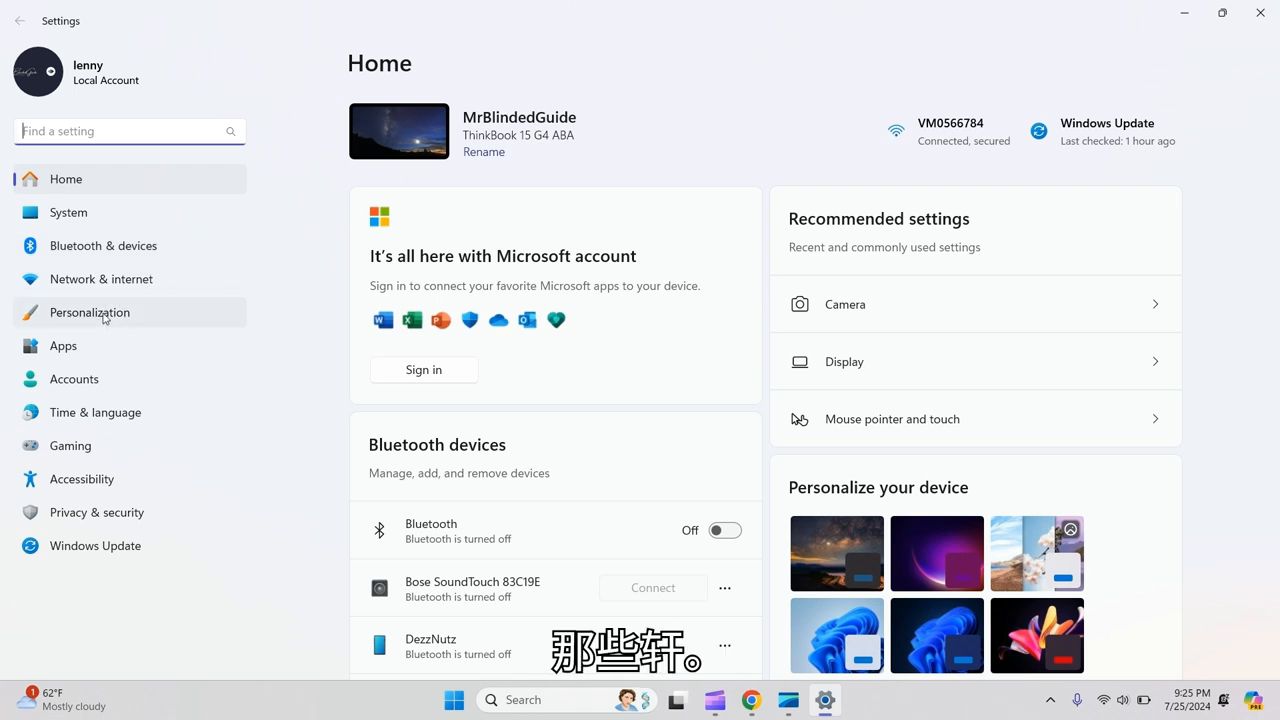
{"action": "left_click", "coordinate": [88, 312]}
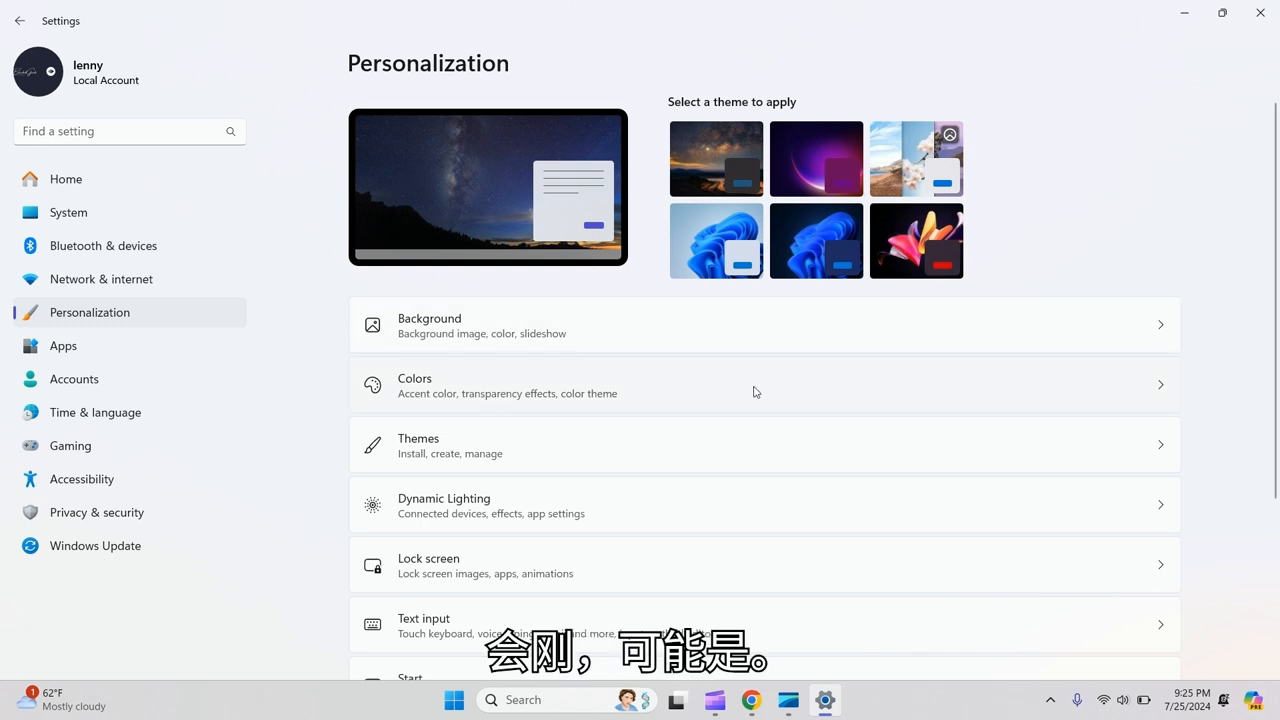
Go to the Colors page, currently showing Light mode with transparency on
{"action": "left_click", "coordinate": [764, 384]}
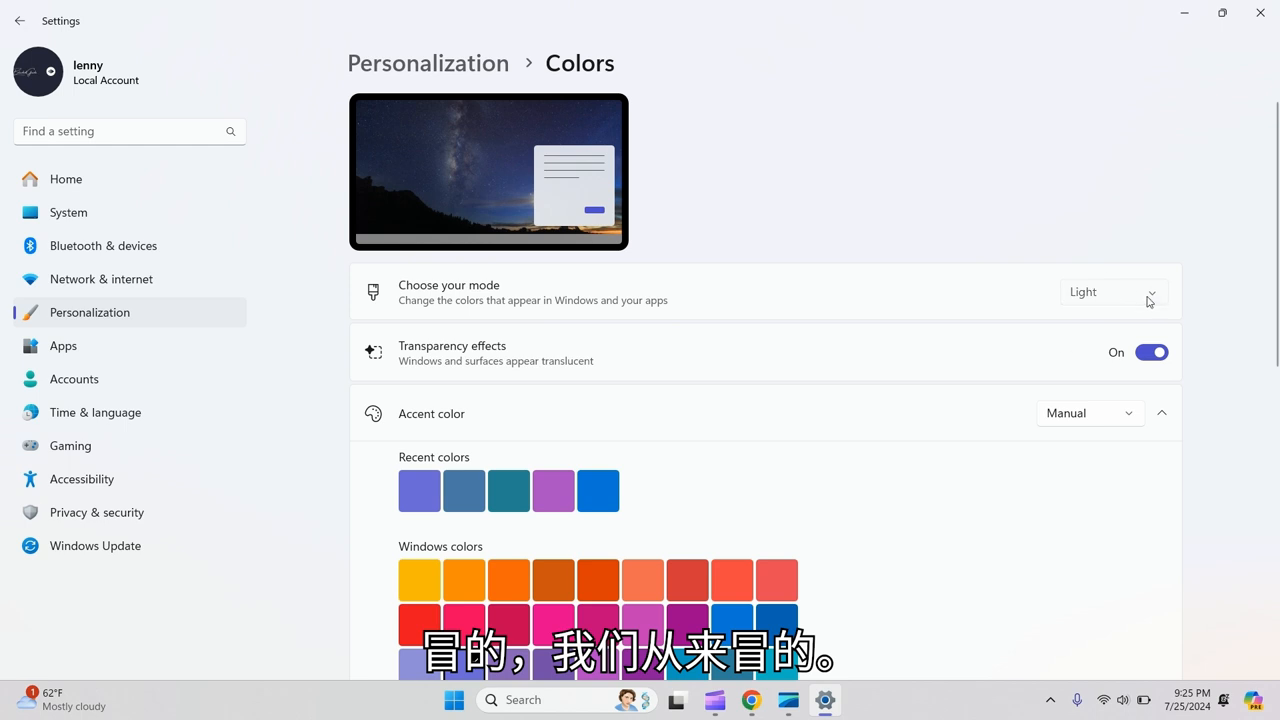
Choose Dark in 'Choose your mode' and bring the now-dark Settings window back into view
{"action": "left_click", "coordinate": [1112, 292]}
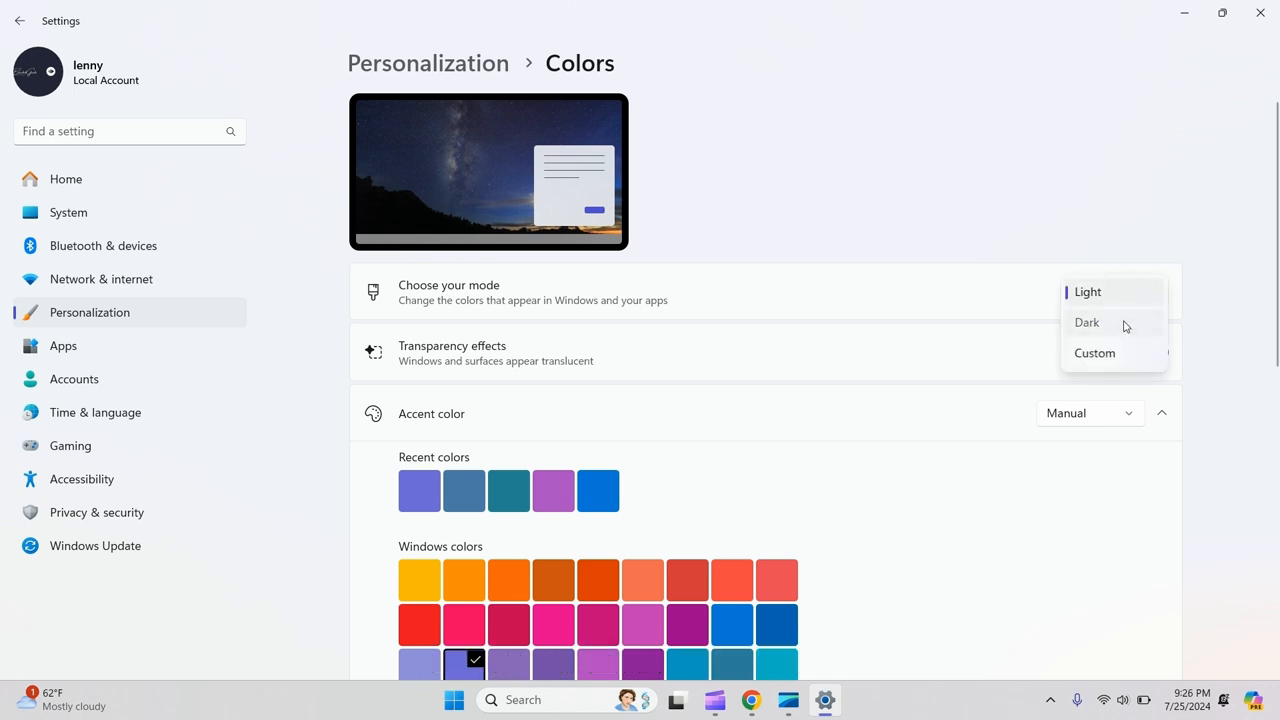
{"action": "left_click", "coordinate": [1086, 322]}
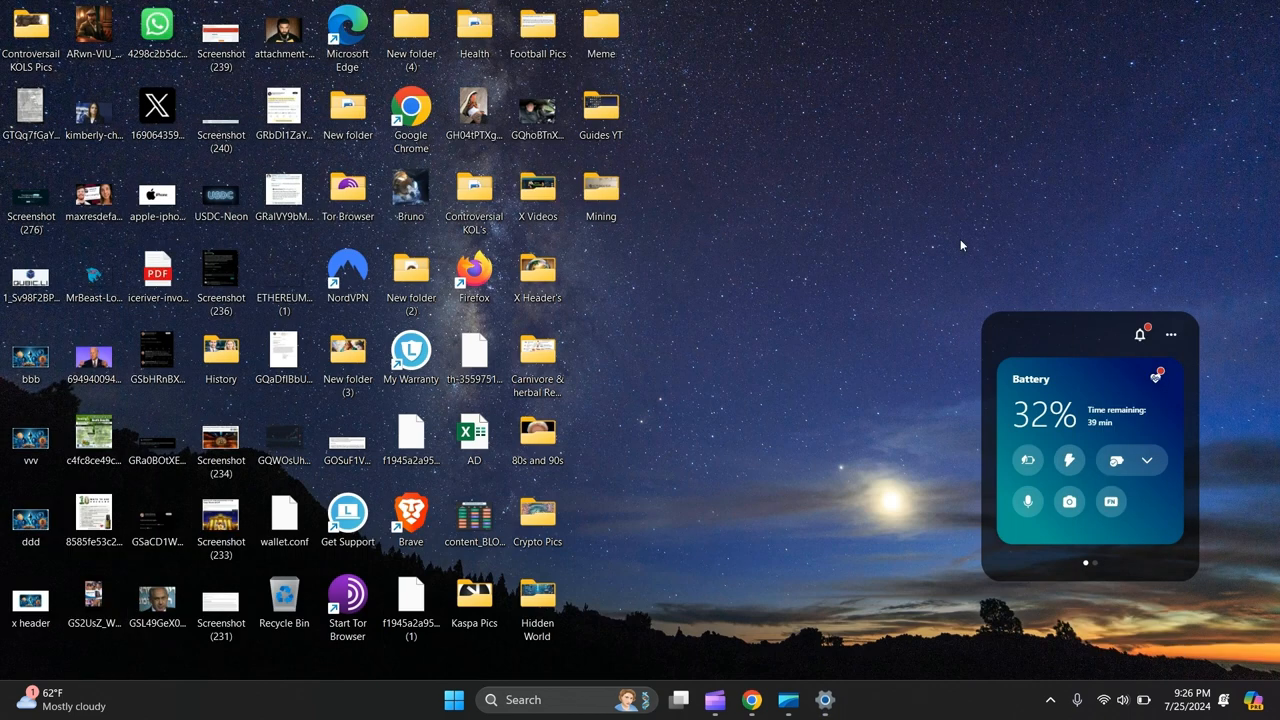
{"action": "left_click", "coordinate": [824, 700]}
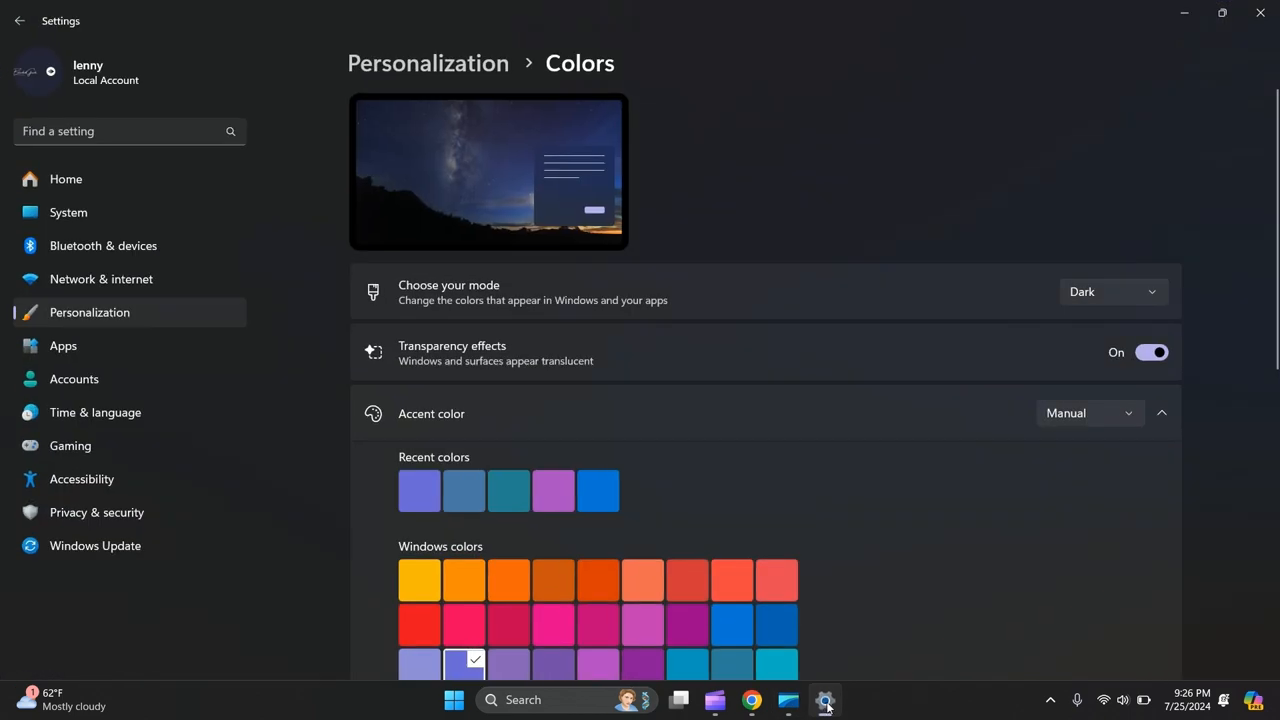
{"action": "mouse_move", "coordinate": [1004, 156]}
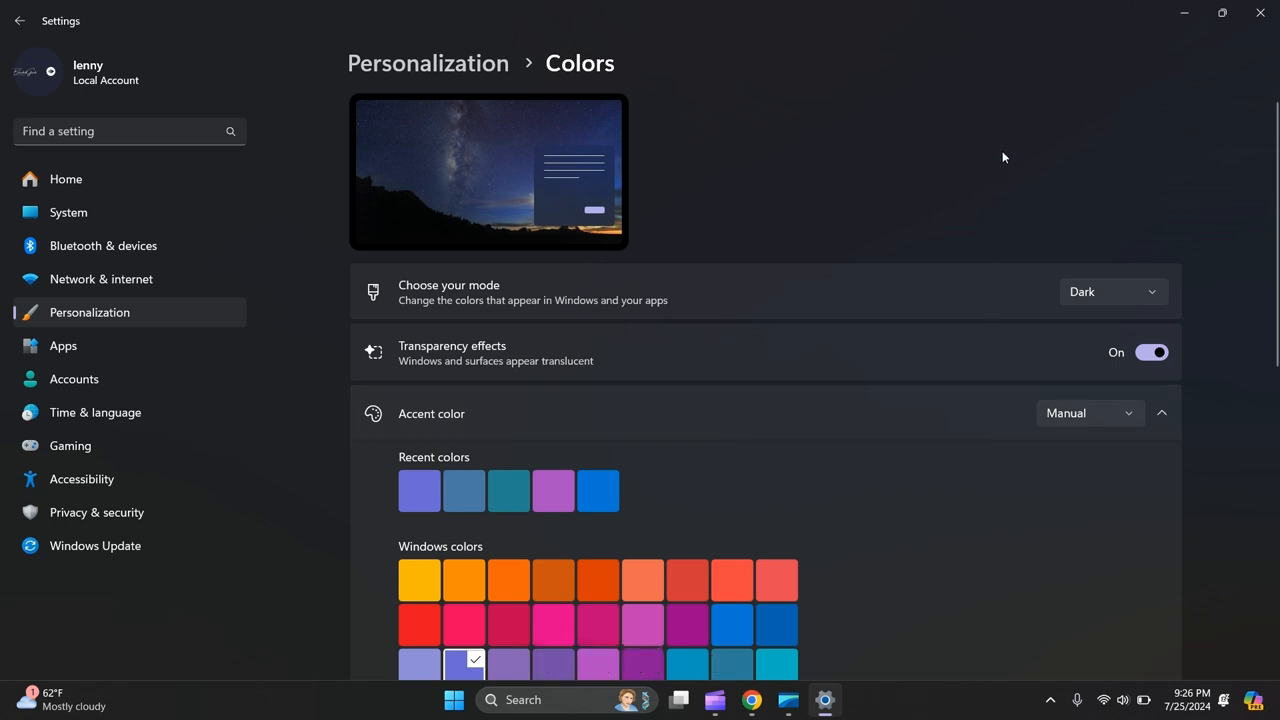